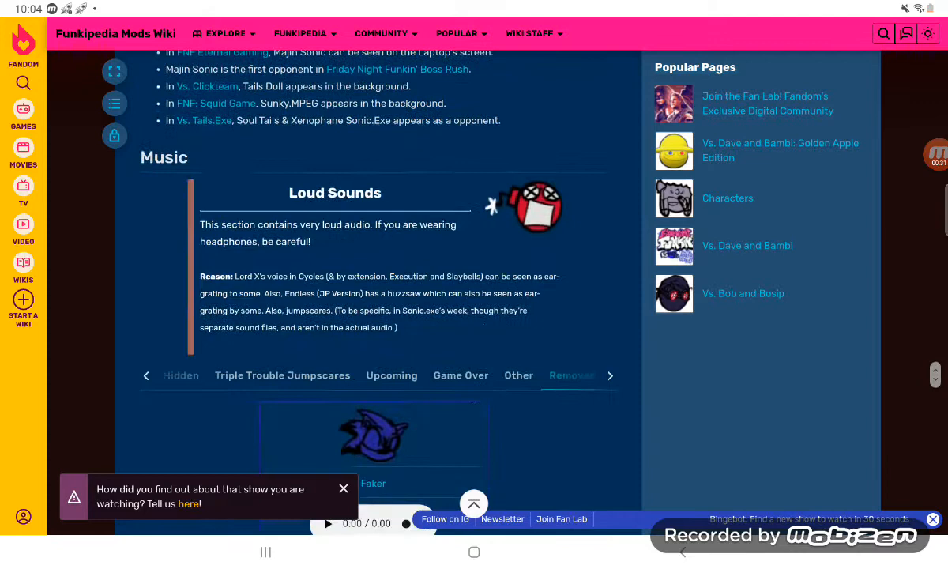
# Scroll the Funkipedia wiki page down to Black Sun's code: 31 PCM, 13 DA
pyautogui.scroll(-3)
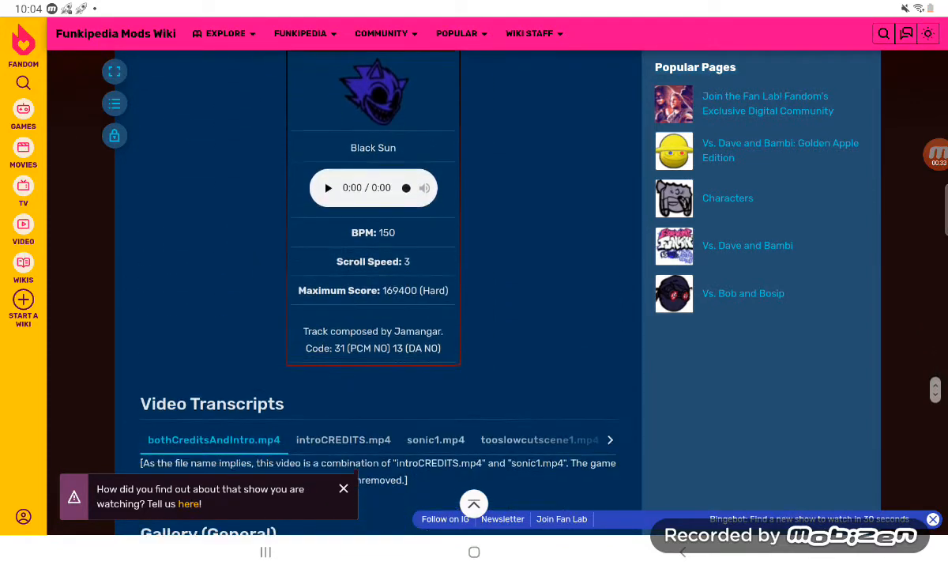
pyautogui.scroll(-3)
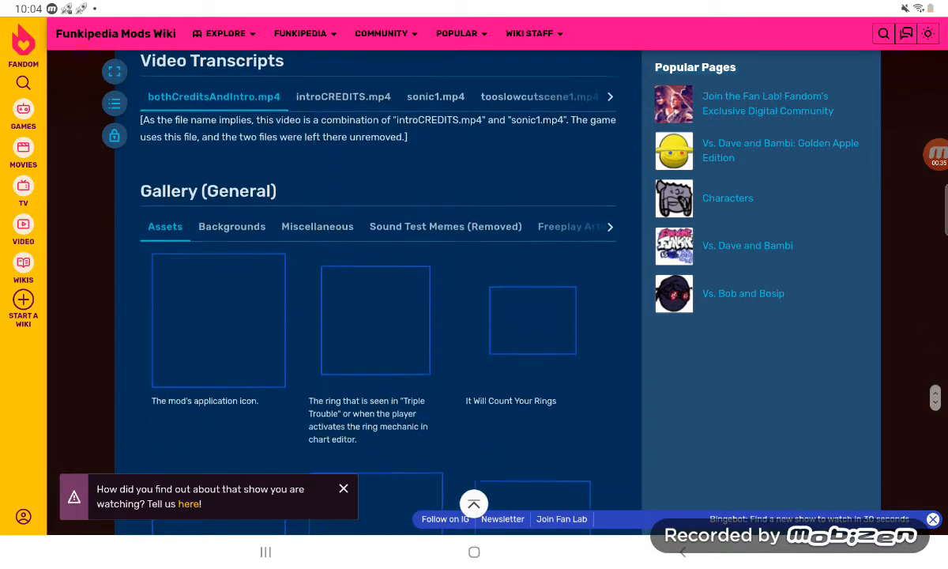
pyautogui.scroll(-3)
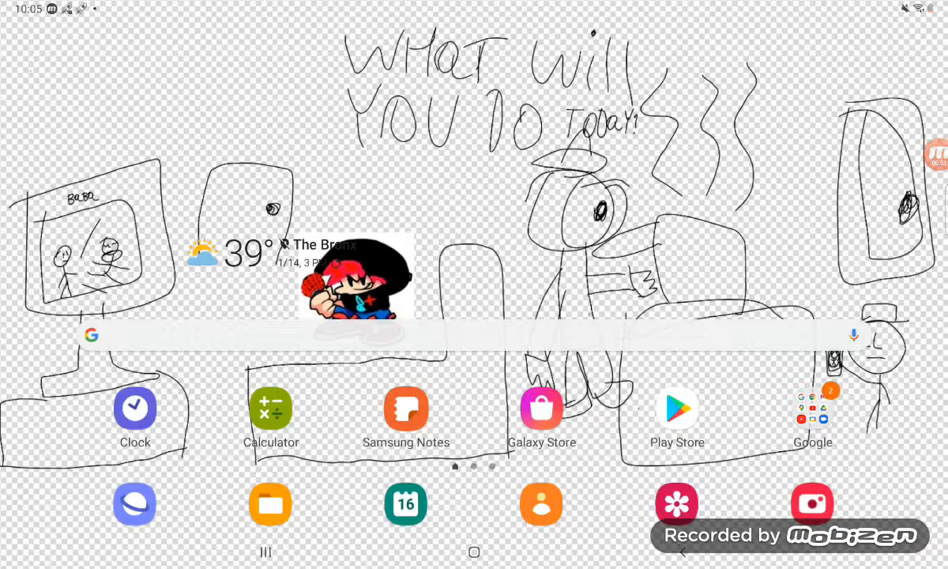
# Launch the Sonic.exe mod from the Fnf collection folder in the app drawer
pyautogui.scroll(3)
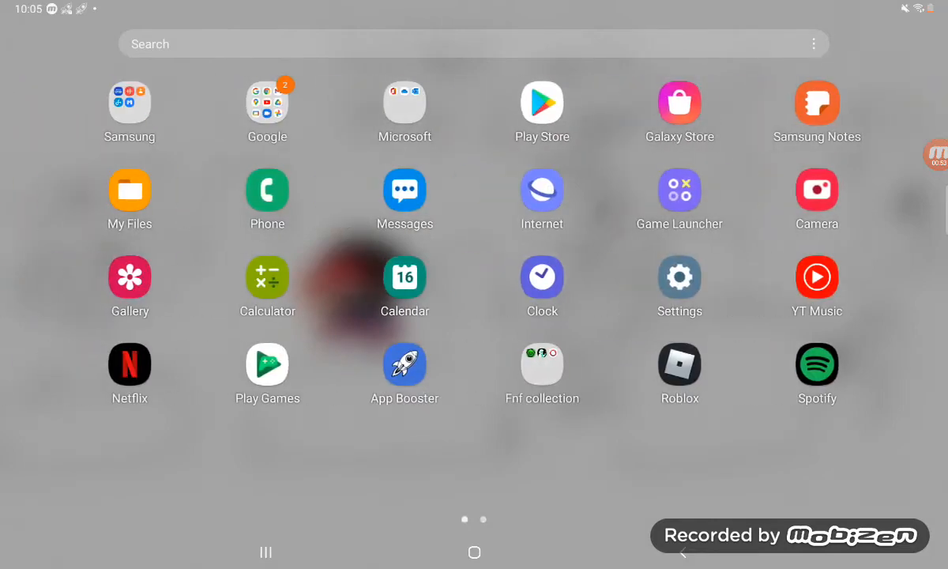
pyautogui.click(542, 363)
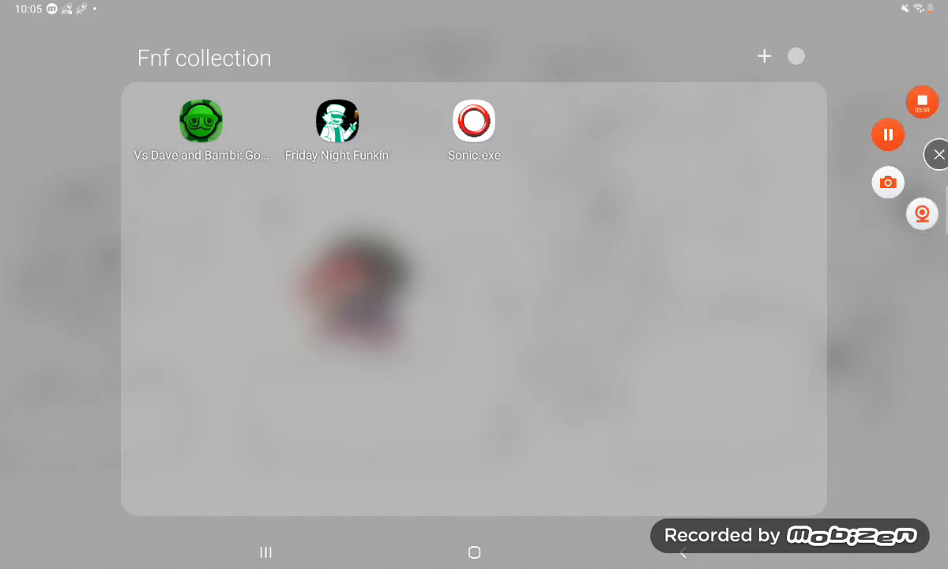
pyautogui.click(336, 122)
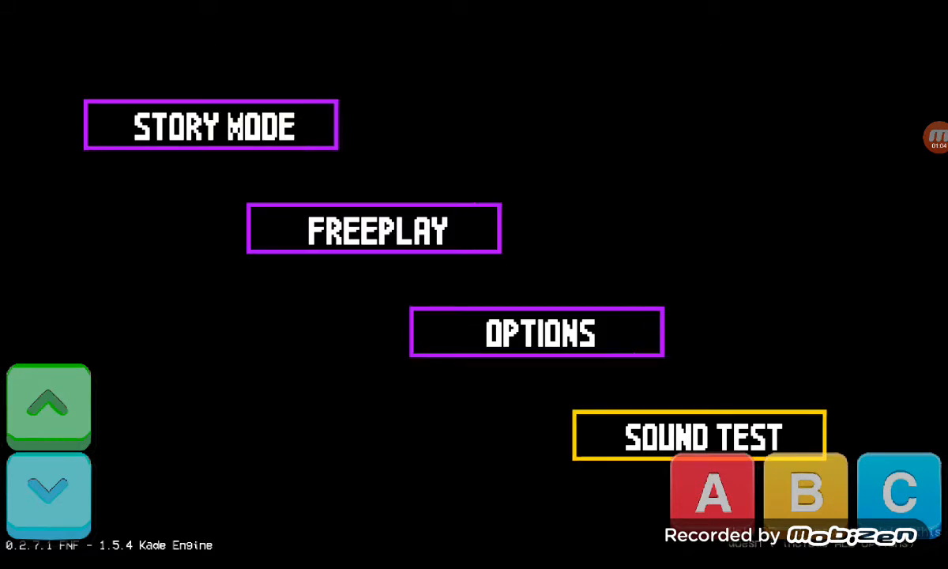
# Open Sound Test and set PCM NO. to 13 and DA NO. to 31
pyautogui.click(701, 434)
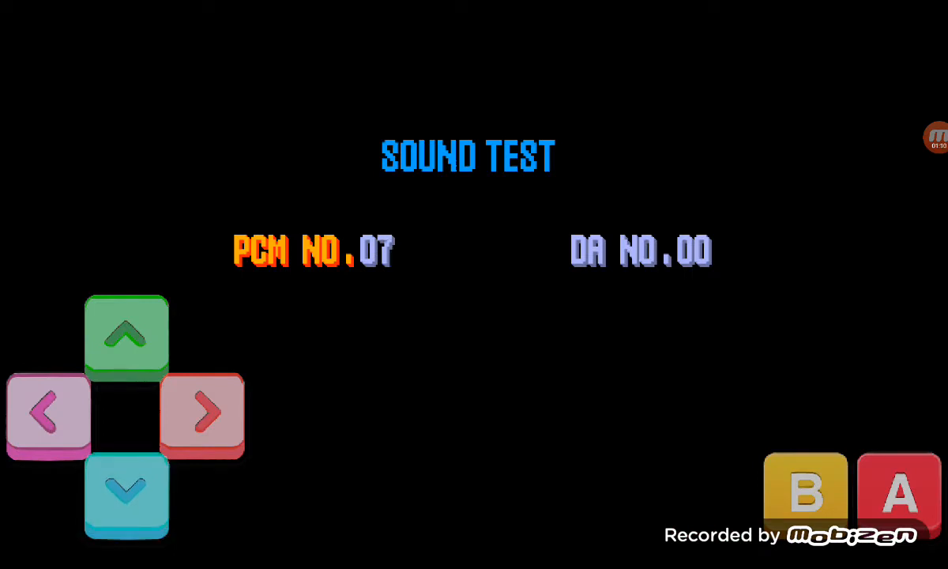
pyautogui.click(200, 415)
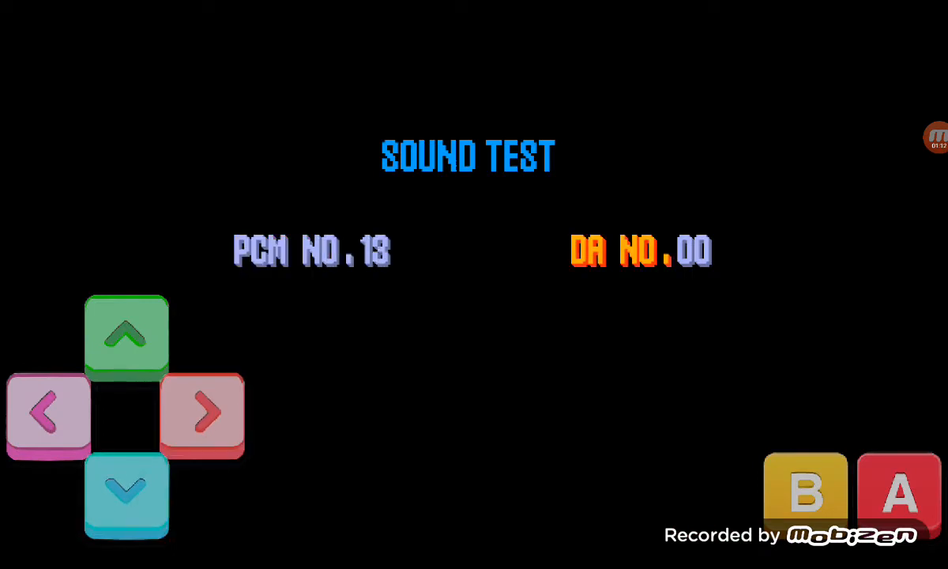
pyautogui.click(202, 414)
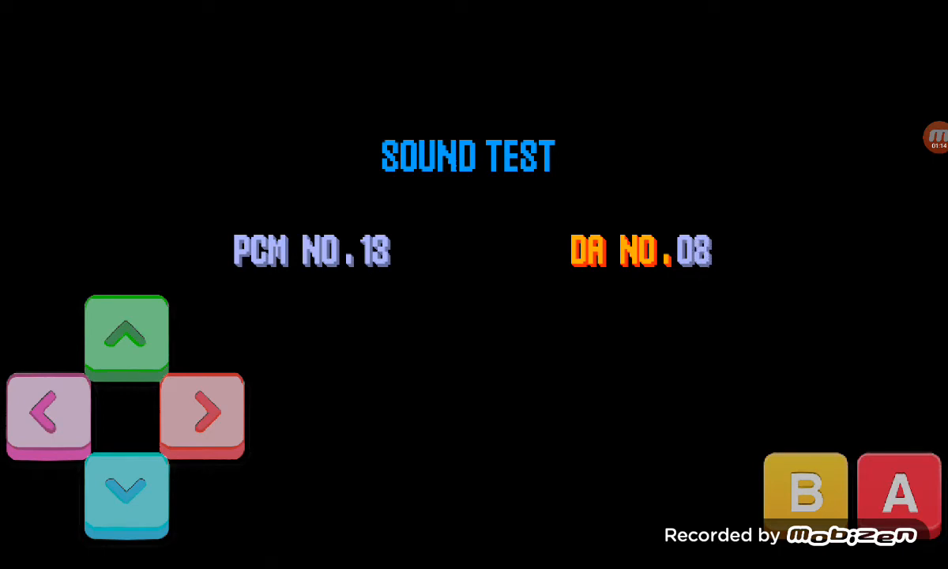
pyautogui.click(127, 496)
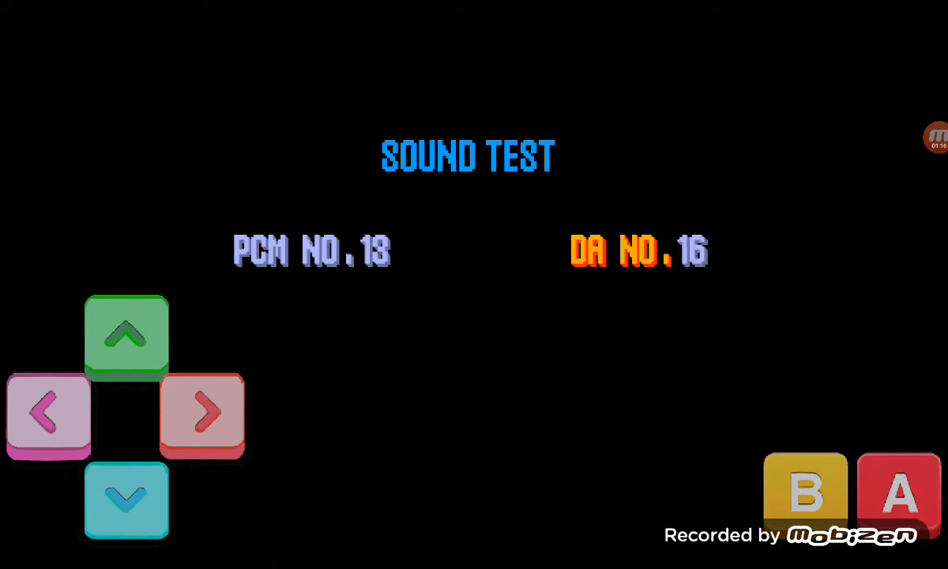
pyautogui.click(126, 498)
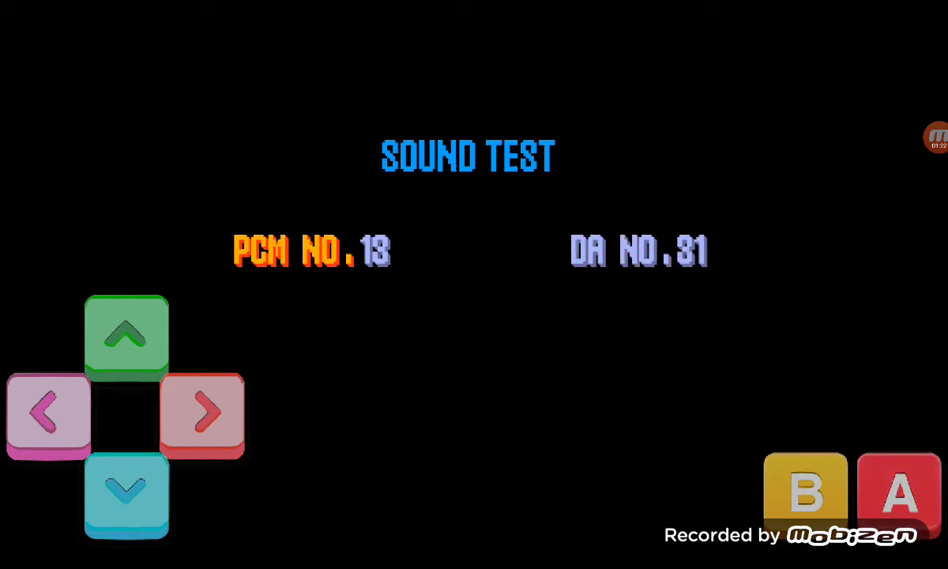
# Change PCM NO. to 31 and step DA NO. down from 31 to 18
pyautogui.click(127, 495)
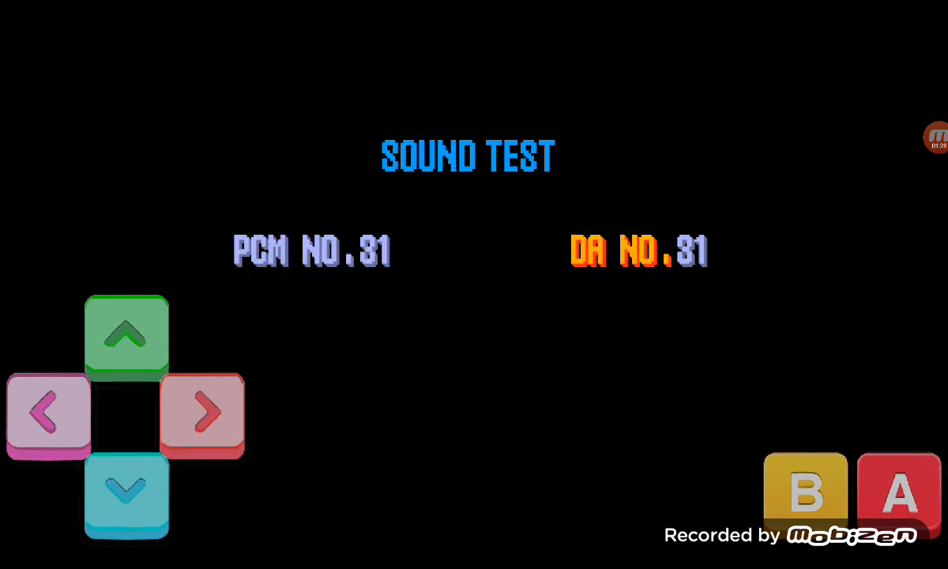
pyautogui.click(127, 494)
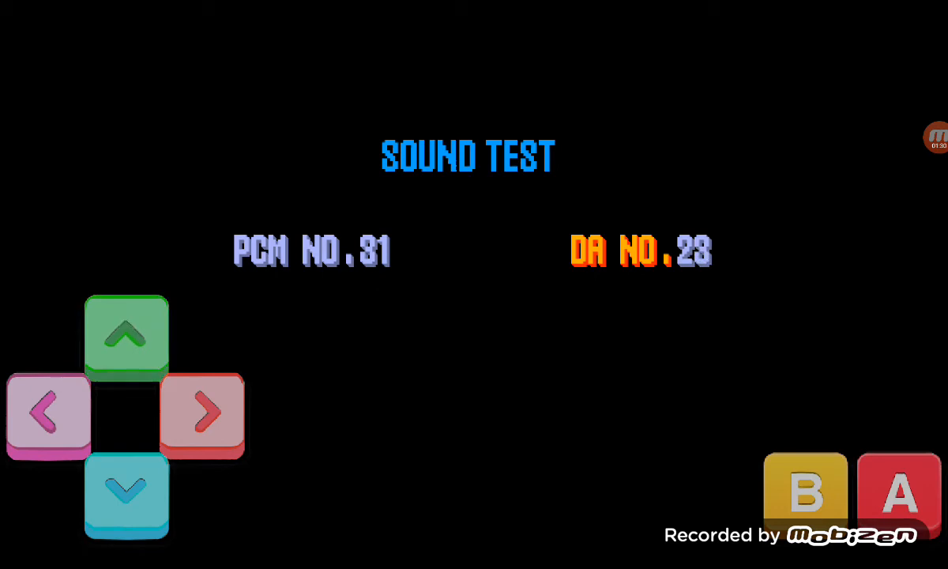
pyautogui.click(125, 335)
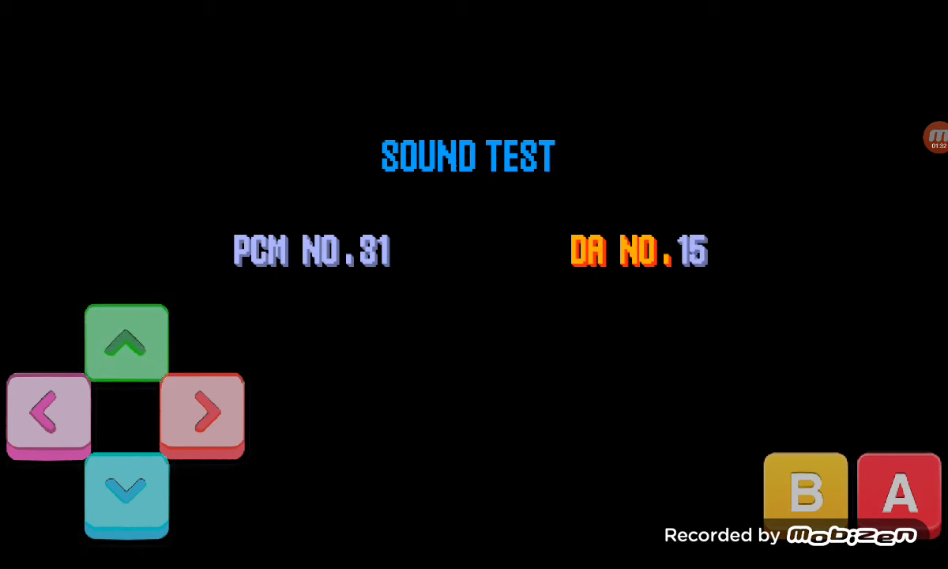
pyautogui.click(126, 340)
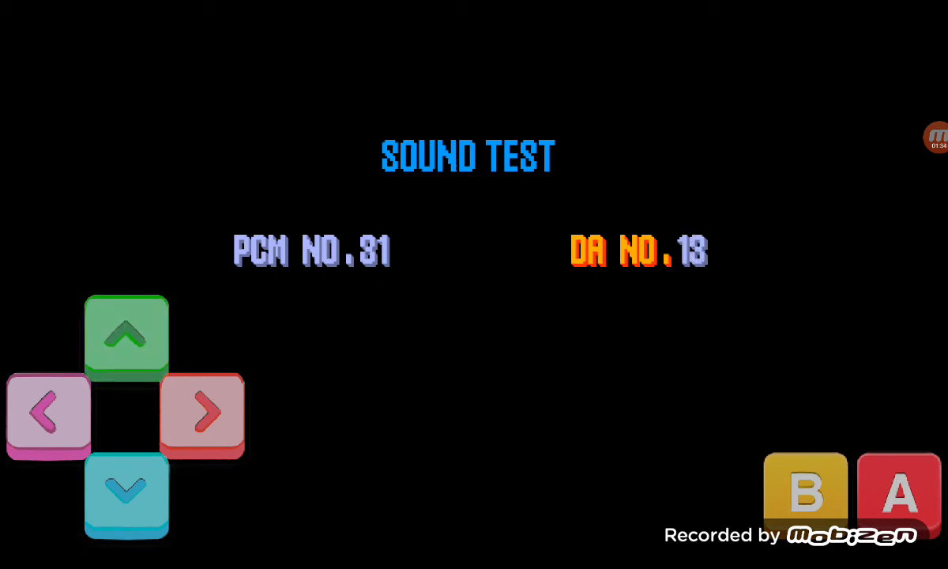